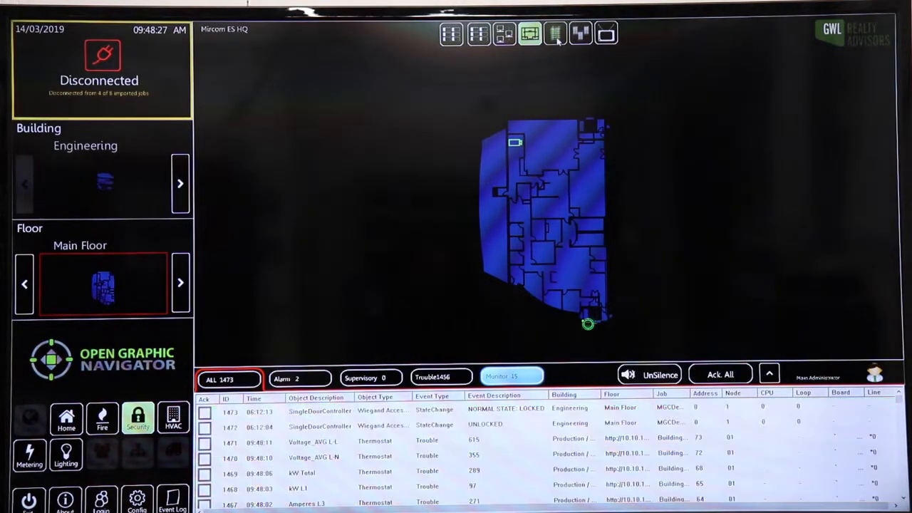
Step: Switch the Engineering map to 3D and show its camera view tiles
{"action": "left_click", "coordinate": [556, 33]}
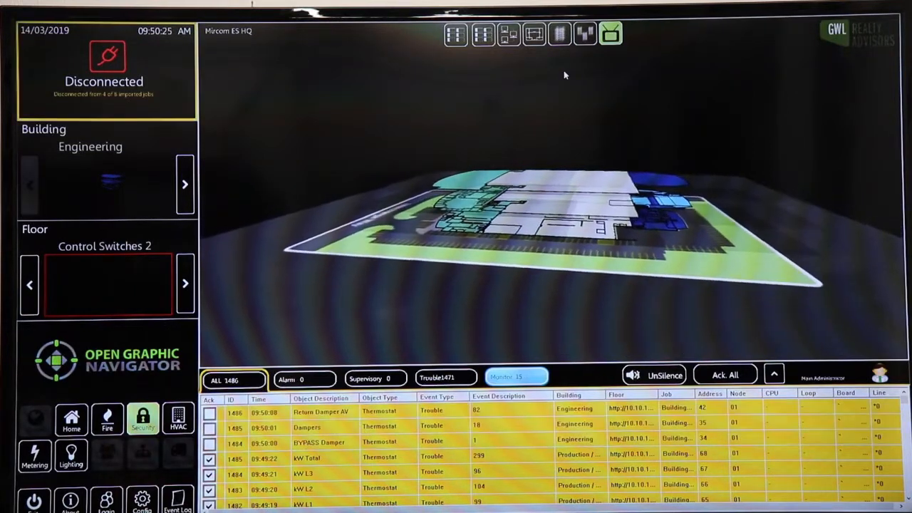
{"action": "left_click", "coordinate": [455, 34]}
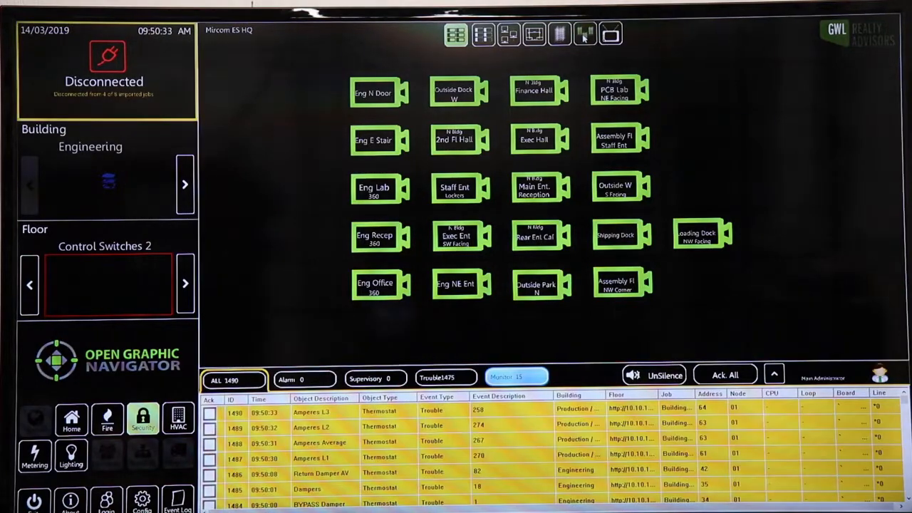
Step: Show the stacked floors, browse Second Floor then Main Floor, and request a device's detailed information
{"action": "left_click", "coordinate": [610, 34]}
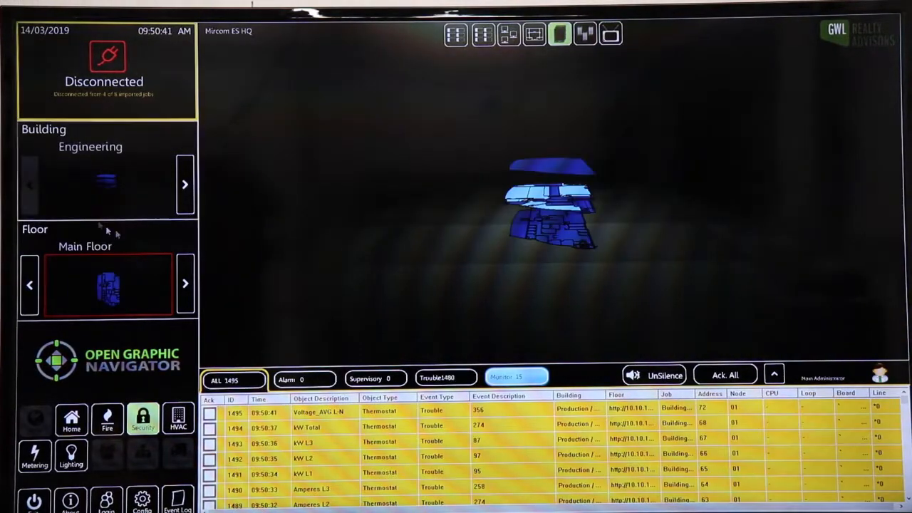
{"action": "left_click", "coordinate": [185, 284]}
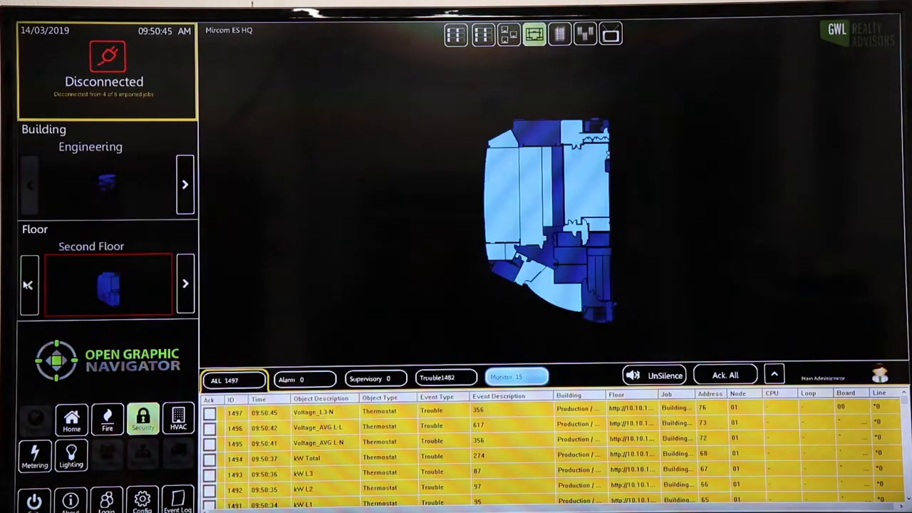
{"action": "left_click", "coordinate": [29, 284]}
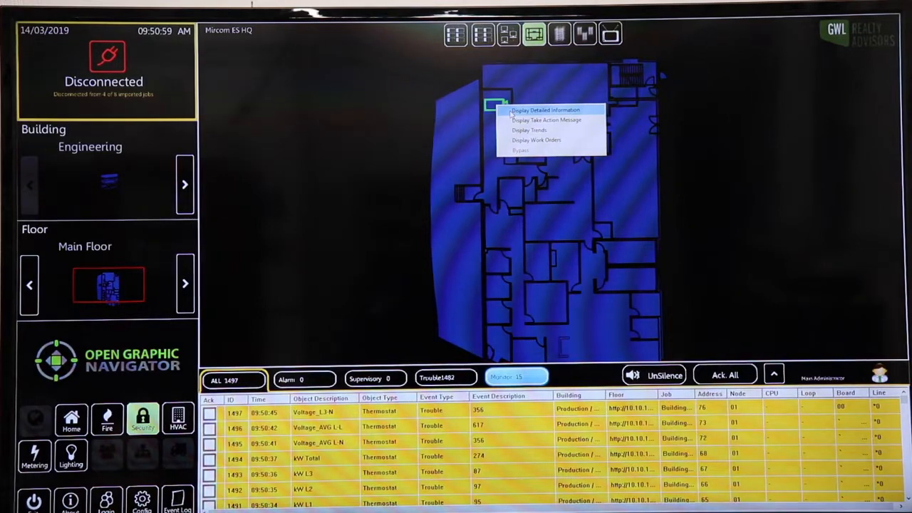
{"action": "left_click", "coordinate": [544, 111]}
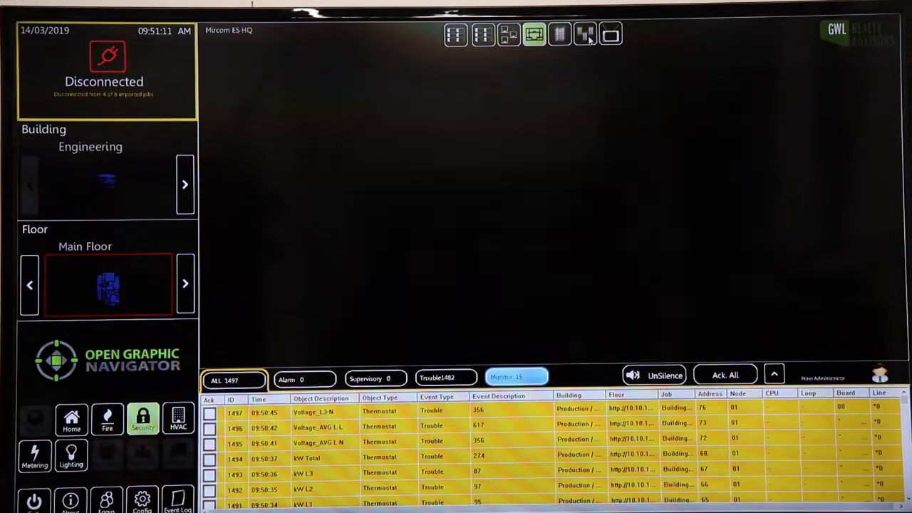
Step: View the roof in 3D, then select the Roof floor plan showing the RTU
{"action": "left_click", "coordinate": [585, 34]}
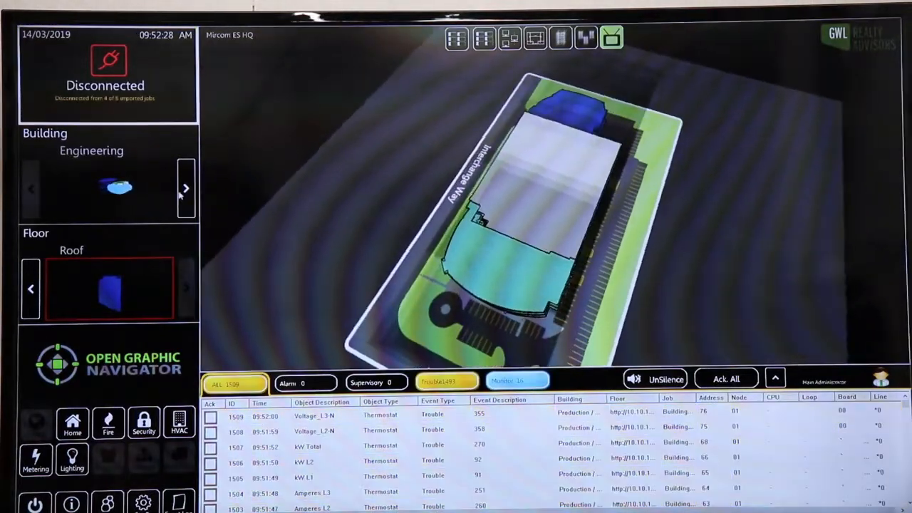
{"action": "left_click", "coordinate": [31, 188]}
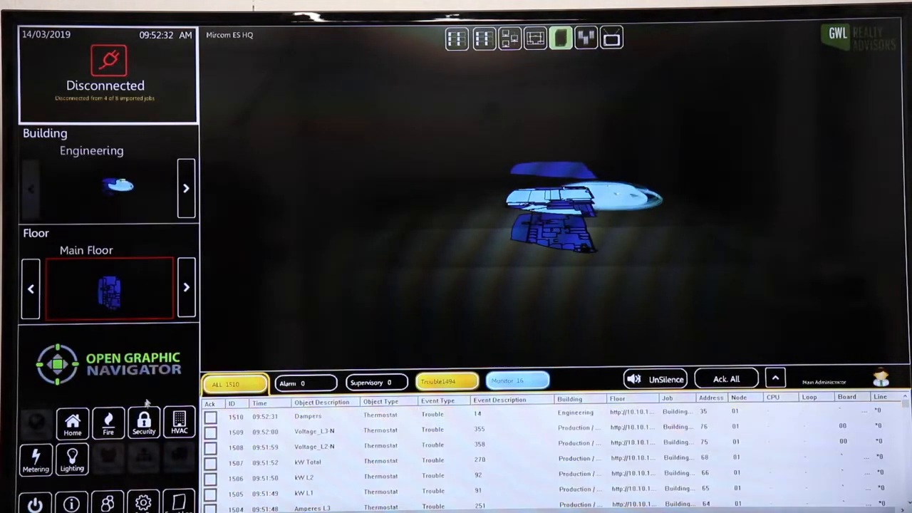
{"action": "left_click", "coordinate": [180, 422]}
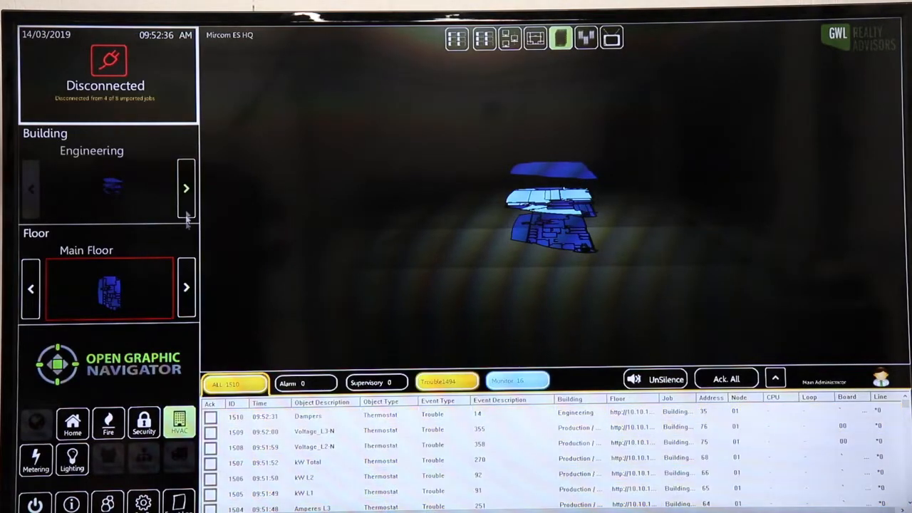
{"action": "left_click", "coordinate": [185, 288]}
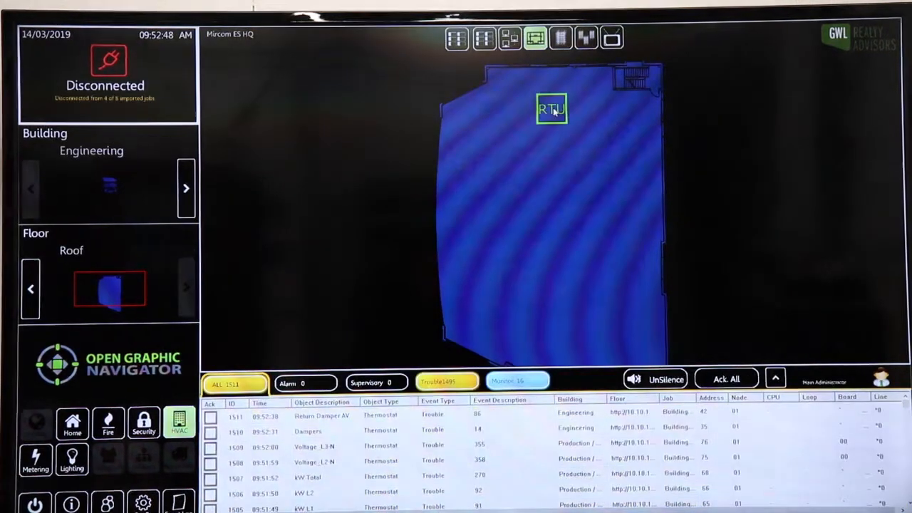
Step: Display the RTU's detailed information as an air-handling schematic
{"action": "right_click", "coordinate": [553, 108]}
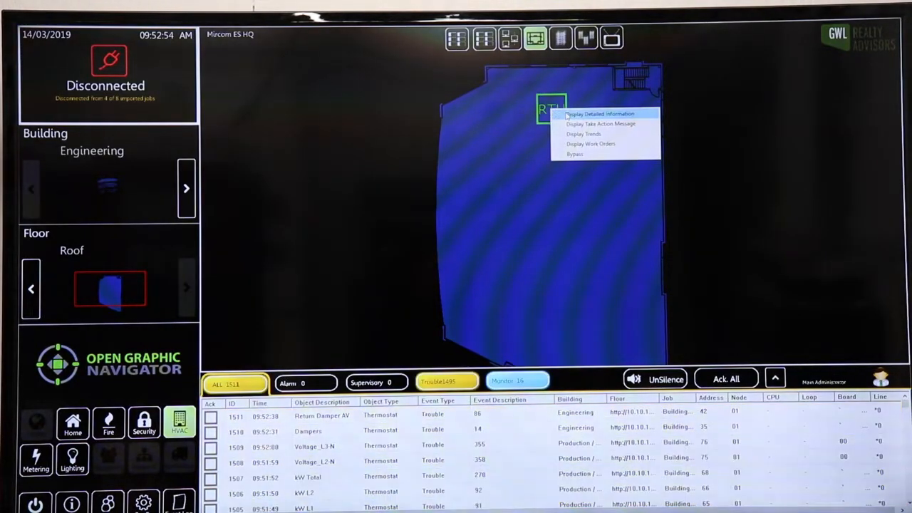
{"action": "left_click", "coordinate": [602, 114]}
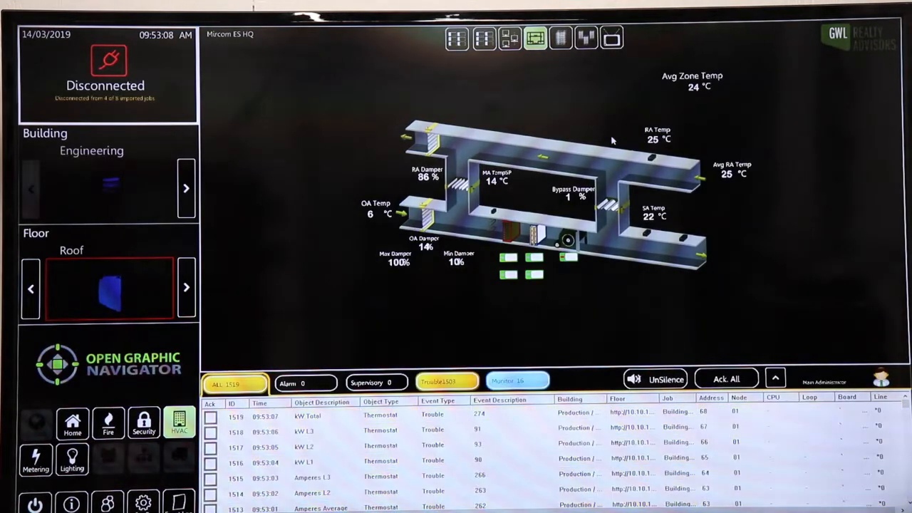
{"action": "mouse_move", "coordinate": [624, 283]}
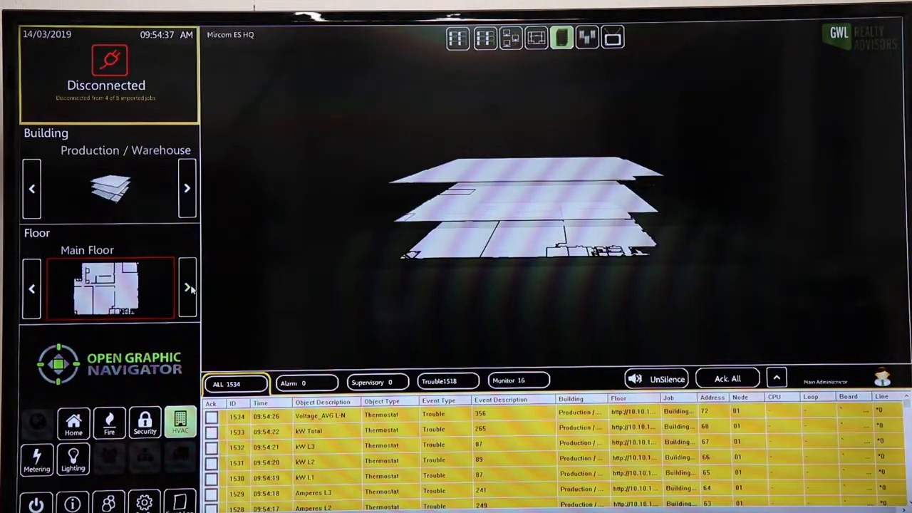
Step: Select Second Floor and display the SE8600 thermostat's detailed information
{"action": "left_click", "coordinate": [187, 288]}
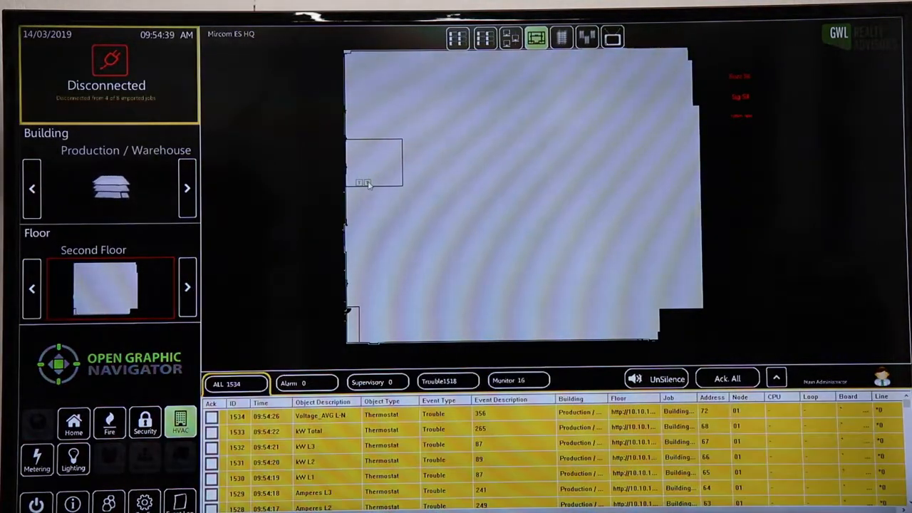
{"action": "right_click", "coordinate": [365, 184]}
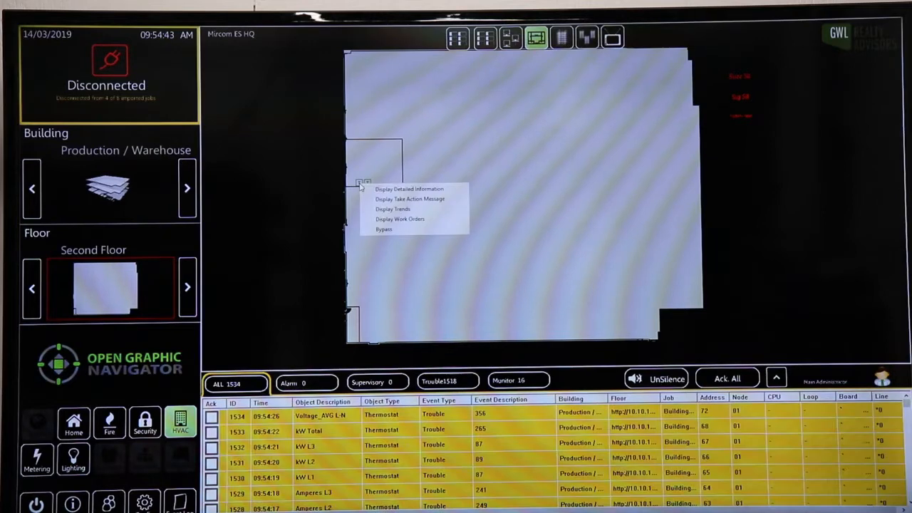
{"action": "mouse_move", "coordinate": [410, 188]}
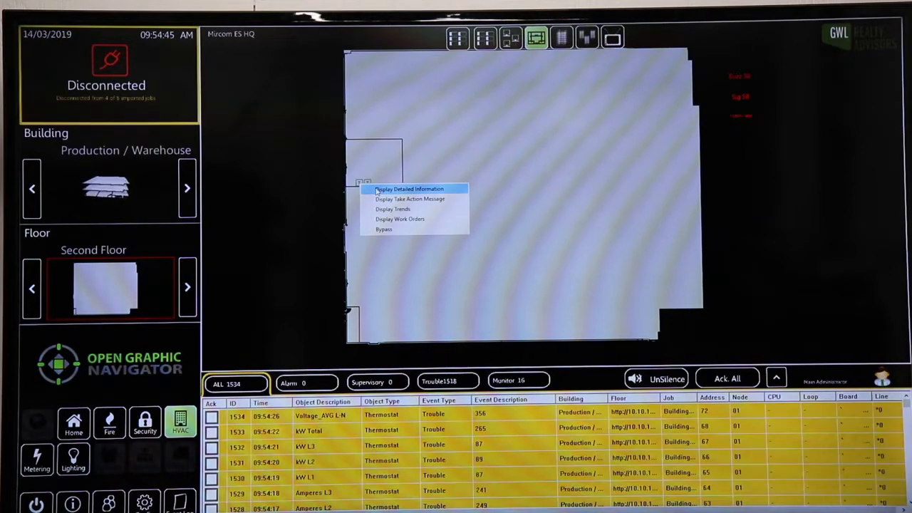
{"action": "left_click", "coordinate": [409, 188]}
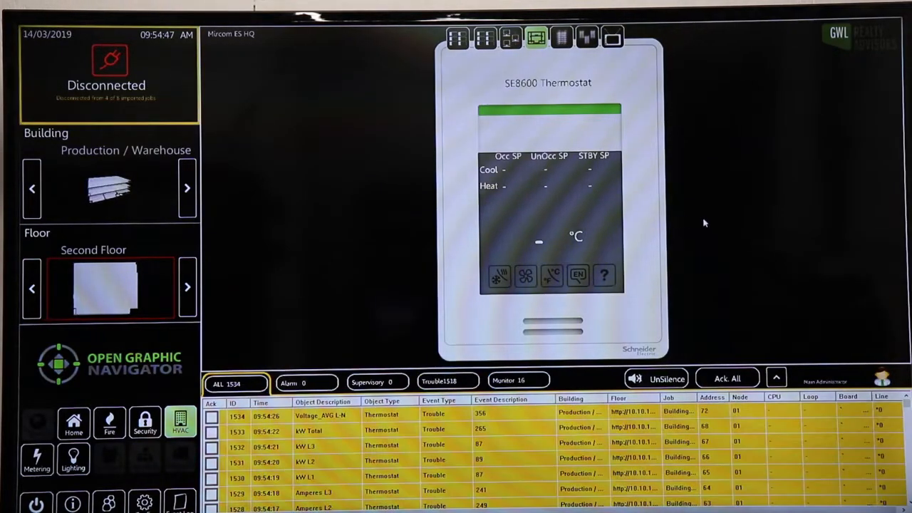
{"action": "mouse_move", "coordinate": [399, 185]}
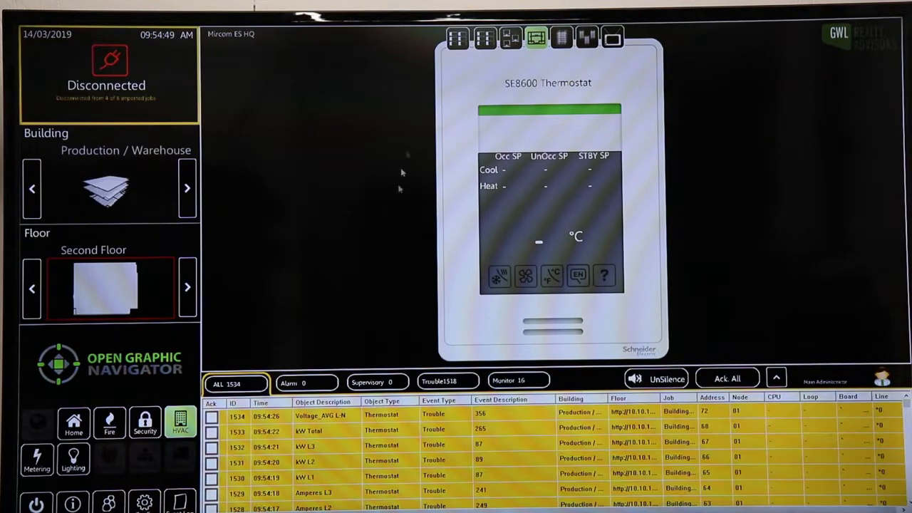
{"action": "mouse_move", "coordinate": [648, 191]}
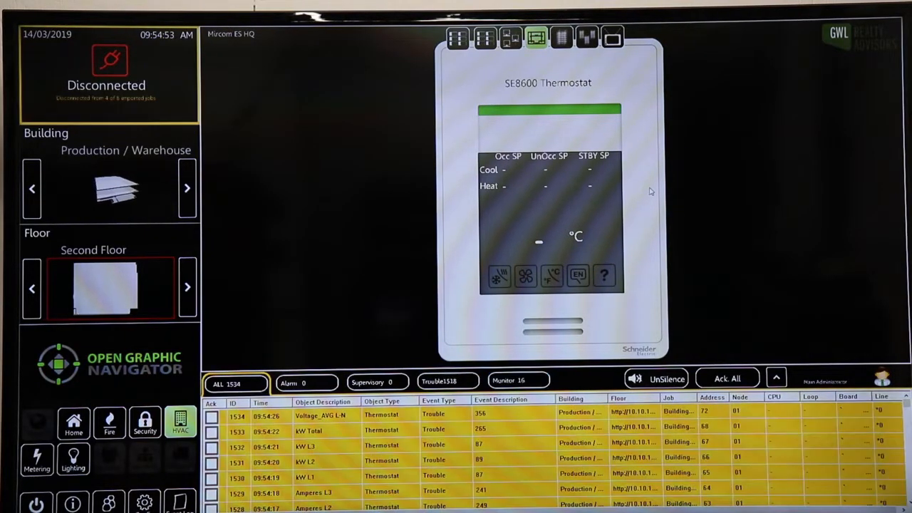
{"action": "mouse_move", "coordinate": [676, 184]}
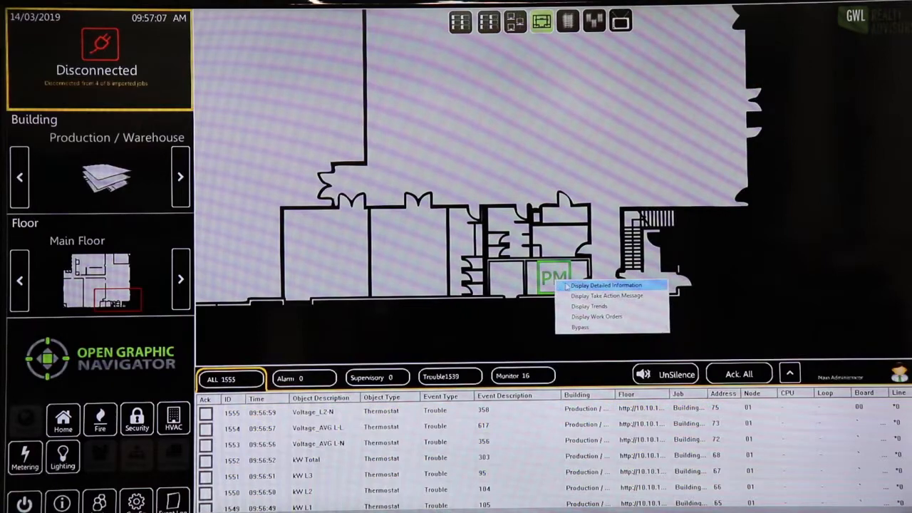
Step: Display the Main Floor power meter's voltage, current and kW readings
{"action": "left_click", "coordinate": [607, 286]}
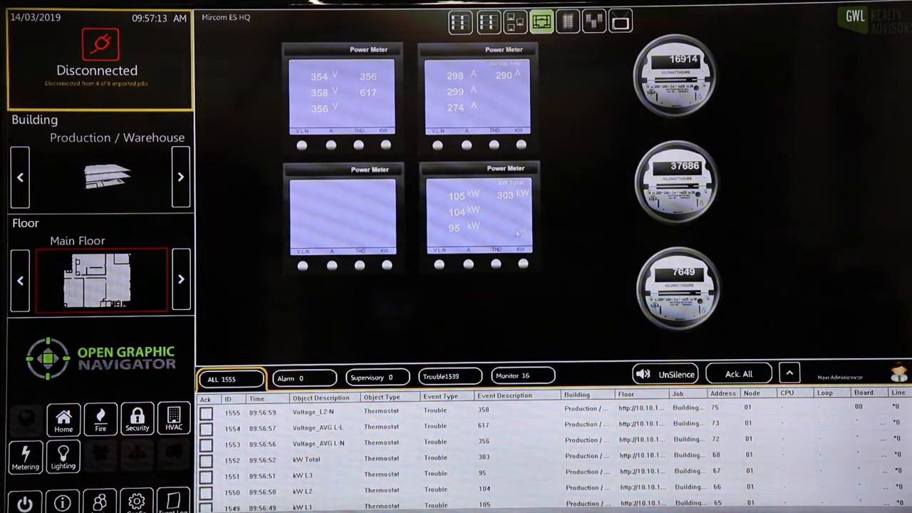
{"action": "mouse_move", "coordinate": [729, 89]}
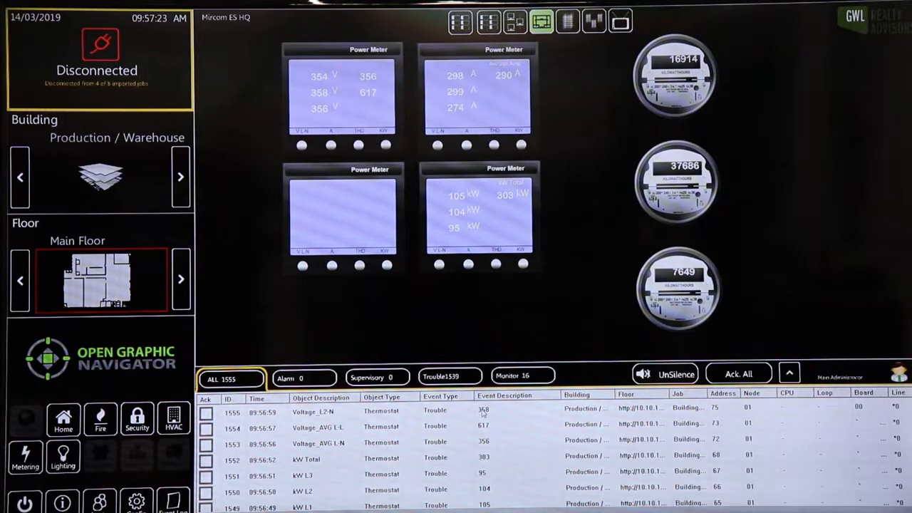
{"action": "mouse_move", "coordinate": [491, 459]}
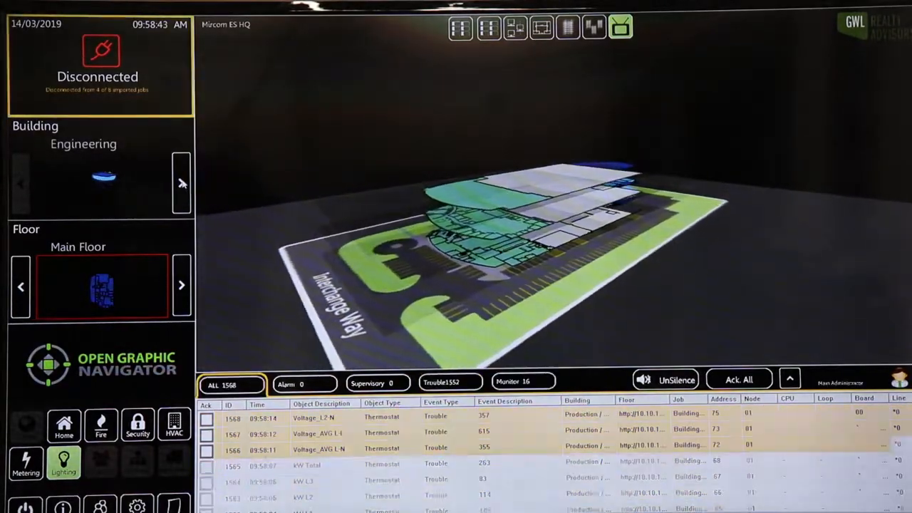
{"action": "left_click", "coordinate": [569, 27]}
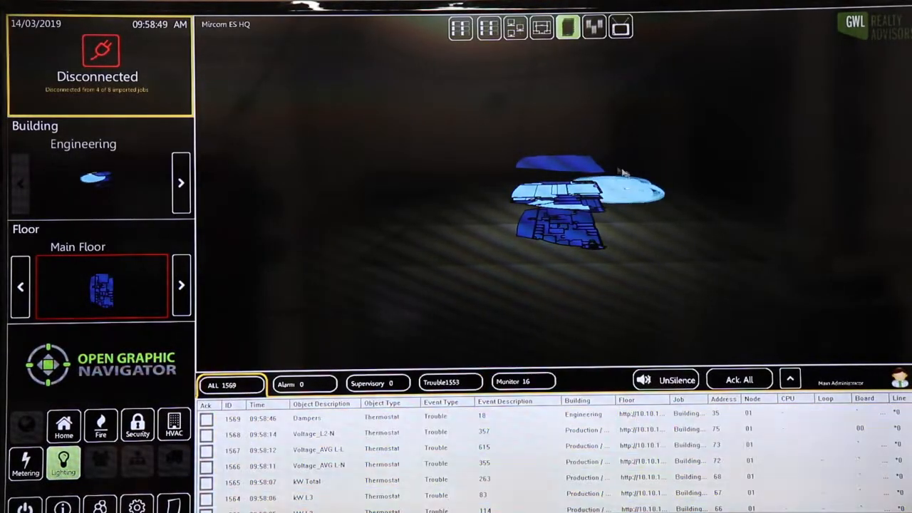
{"action": "left_click", "coordinate": [183, 285]}
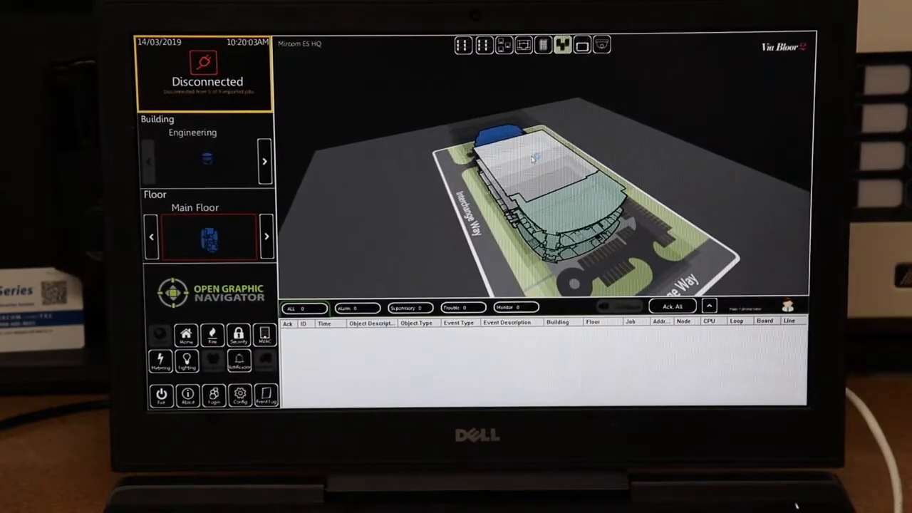
{"action": "left_click", "coordinate": [523, 44]}
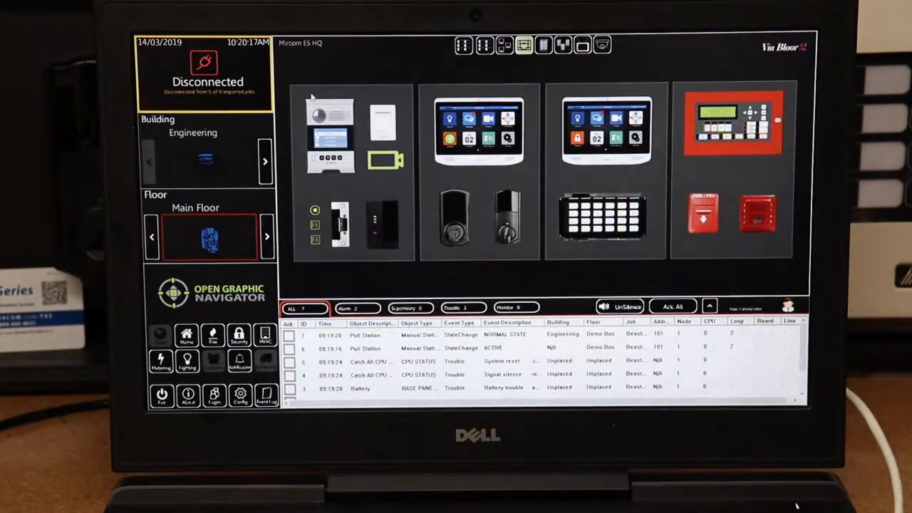
{"action": "left_click", "coordinate": [704, 211]}
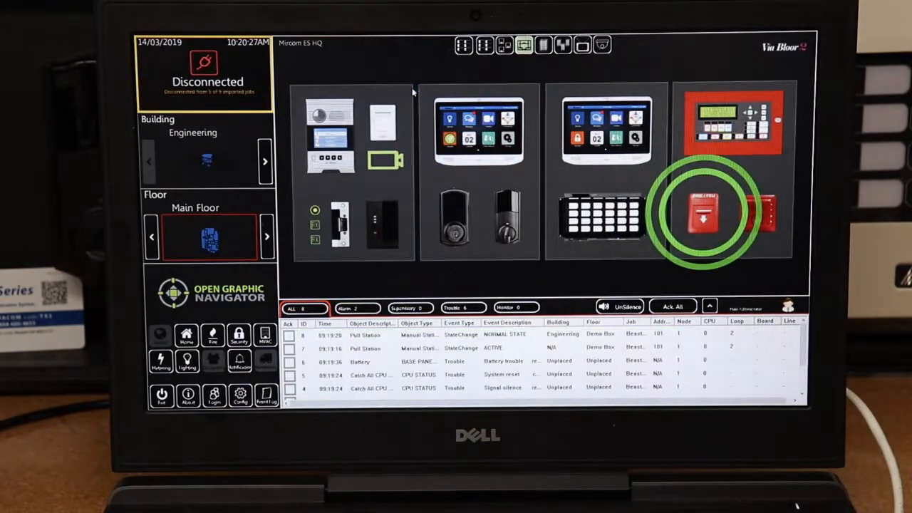
{"action": "left_click", "coordinate": [704, 211]}
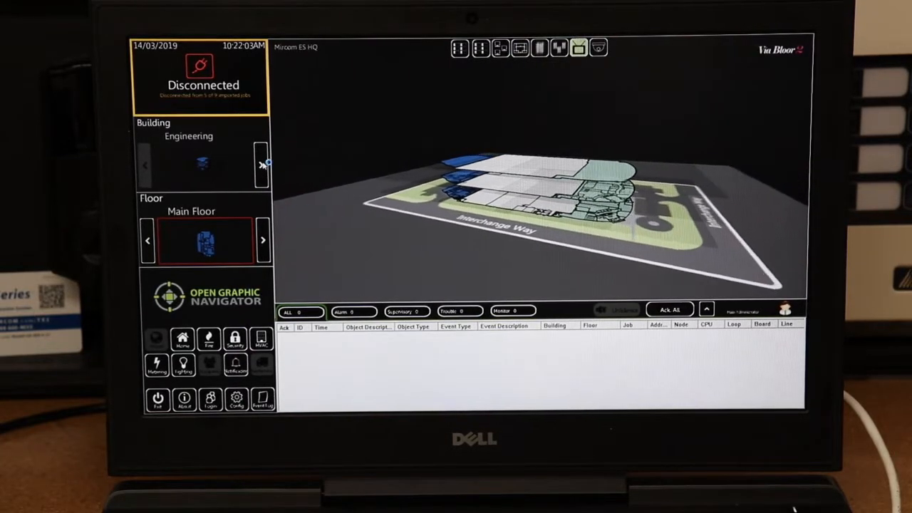
Step: Step up to the Roof plan, act on the RTU and request the configuration section prompt
{"action": "left_click", "coordinate": [145, 165]}
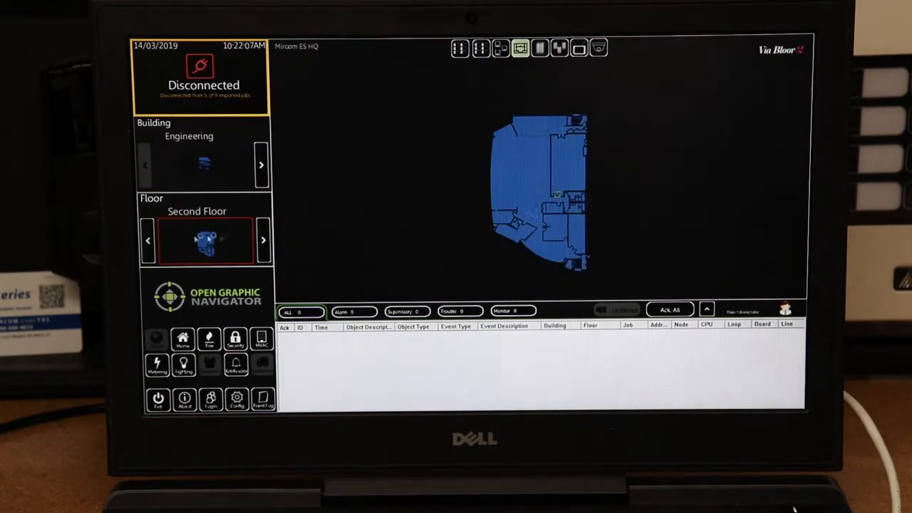
{"action": "left_click", "coordinate": [262, 239]}
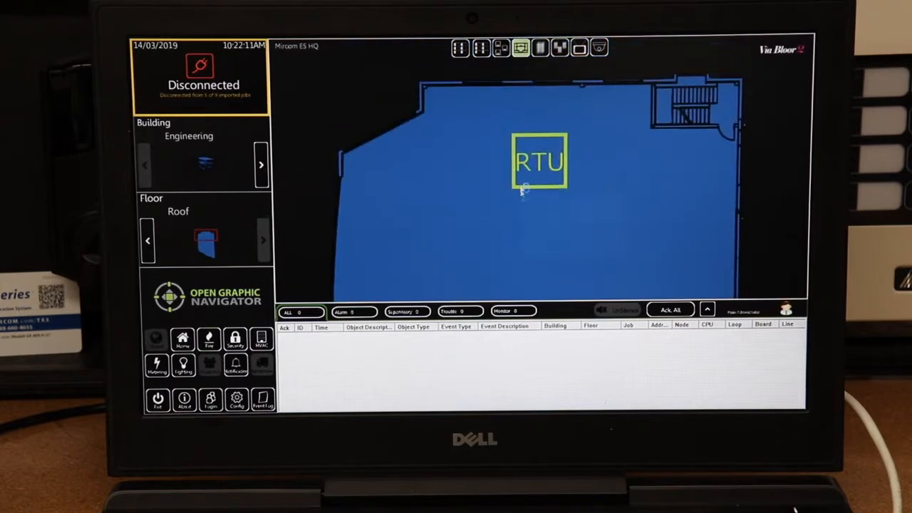
{"action": "left_click", "coordinate": [539, 161]}
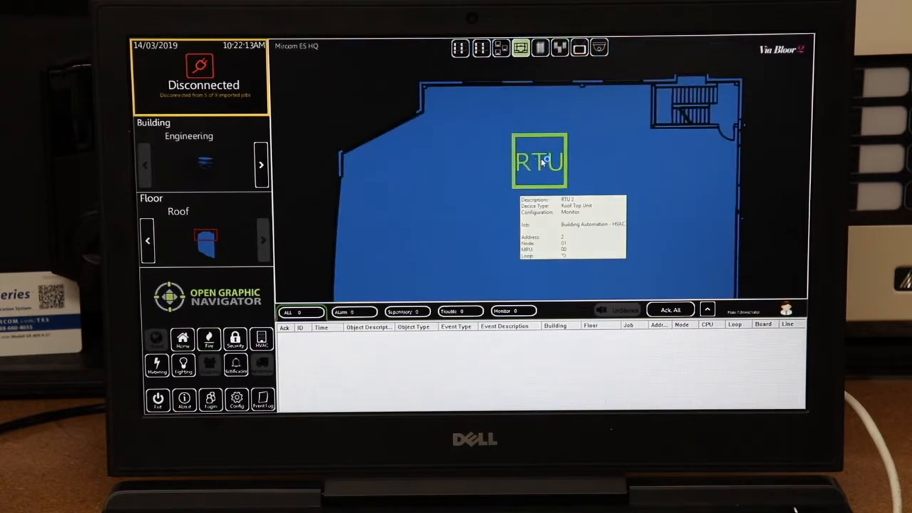
{"action": "right_click", "coordinate": [541, 160]}
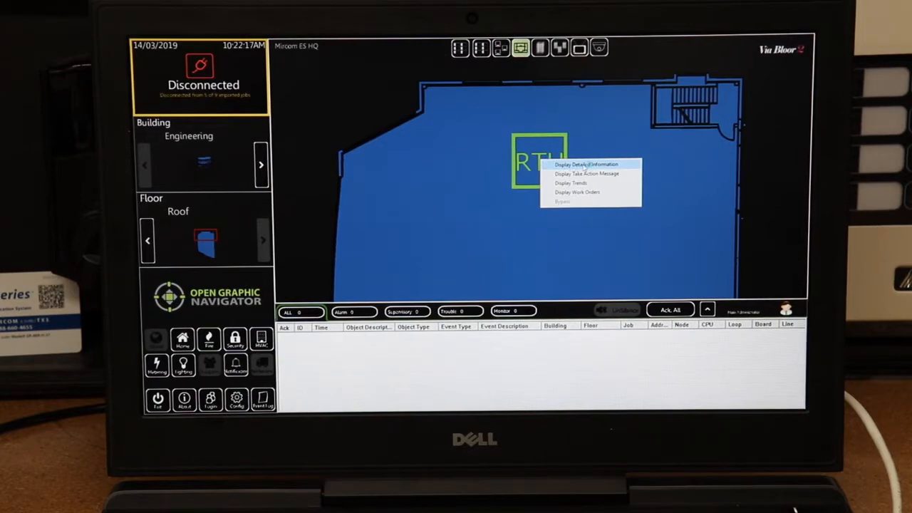
{"action": "left_click", "coordinate": [570, 183]}
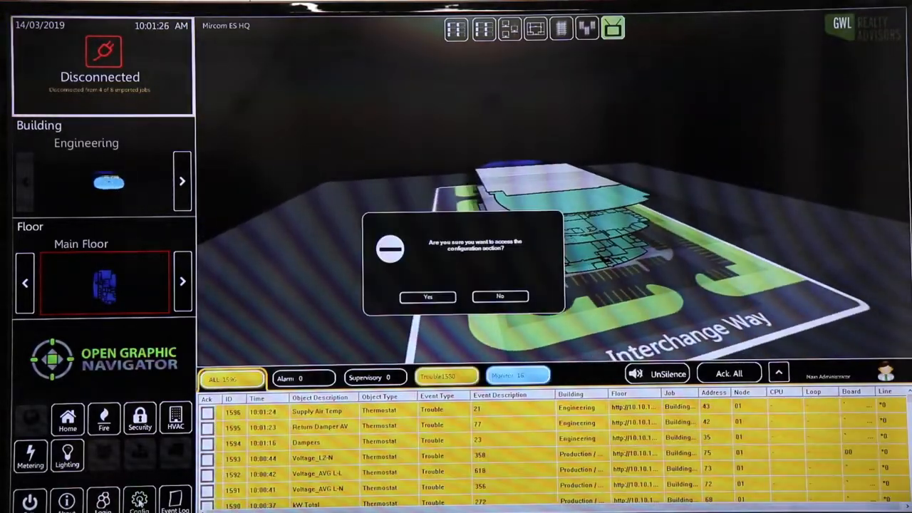
Step: Confirm entry to configuration and toggle between Main Floor and Campus deck
{"action": "left_click", "coordinate": [427, 296]}
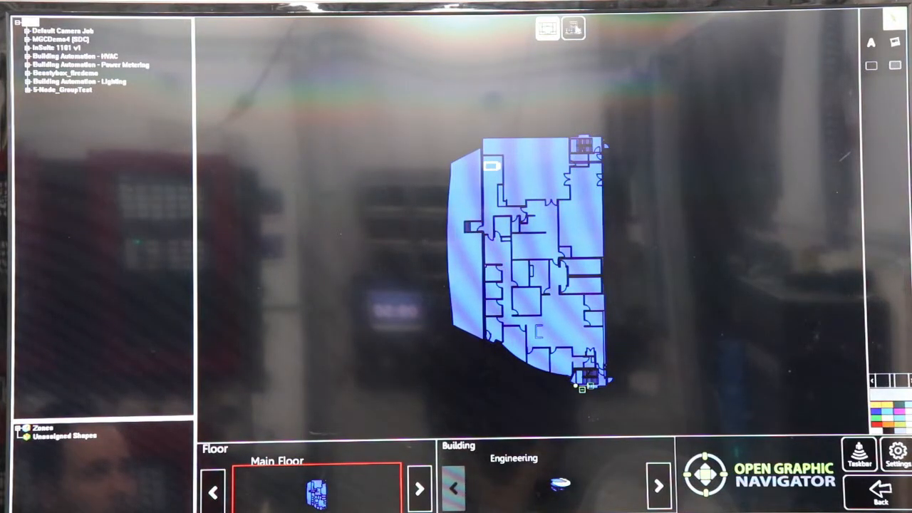
{"action": "left_click", "coordinate": [419, 487]}
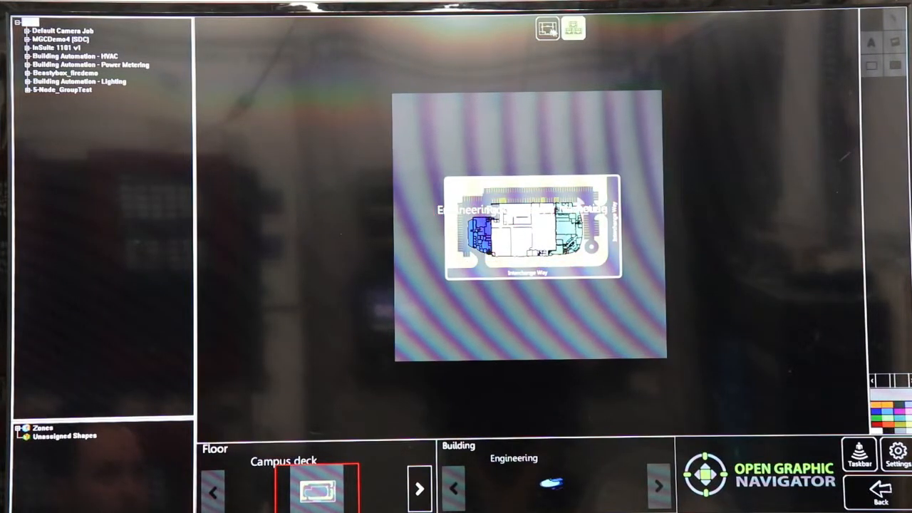
{"action": "left_click", "coordinate": [419, 488]}
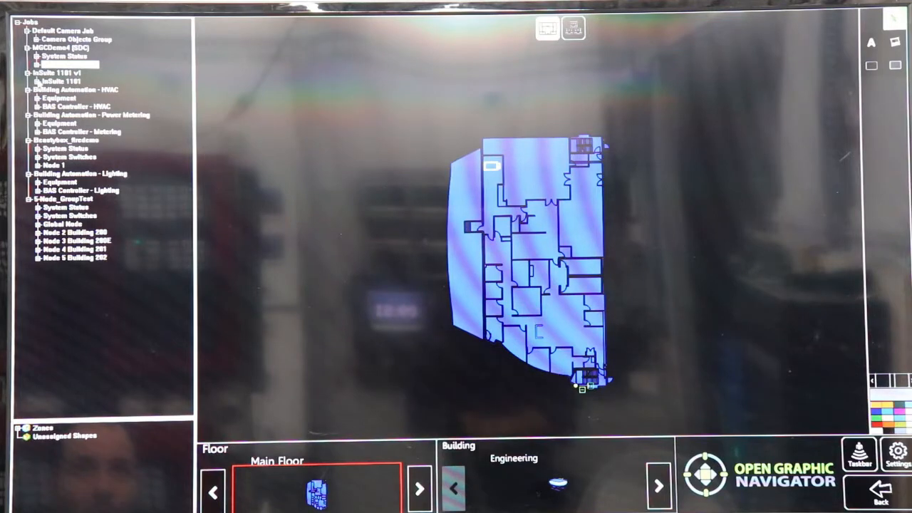
Step: Locate an InSuite job entry to show the Production / Warehouse Second Floor plan
{"action": "left_click", "coordinate": [34, 81]}
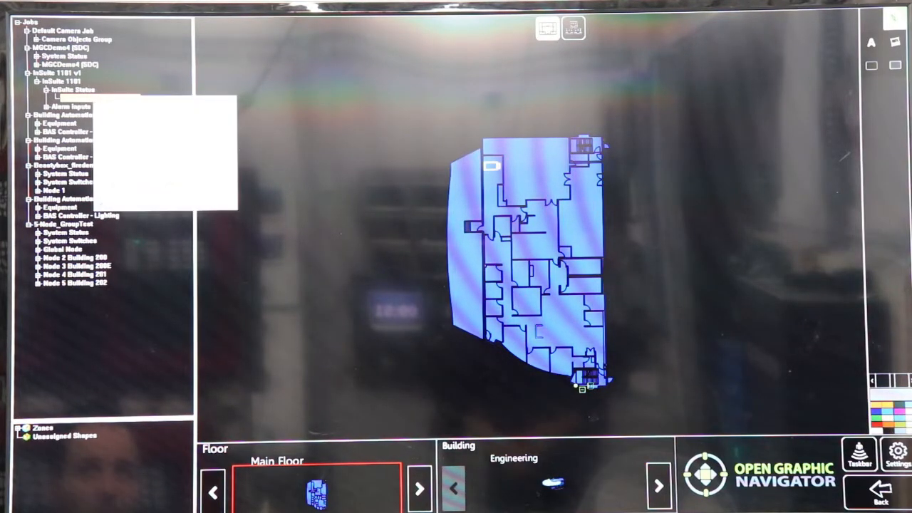
{"action": "left_click", "coordinate": [659, 487]}
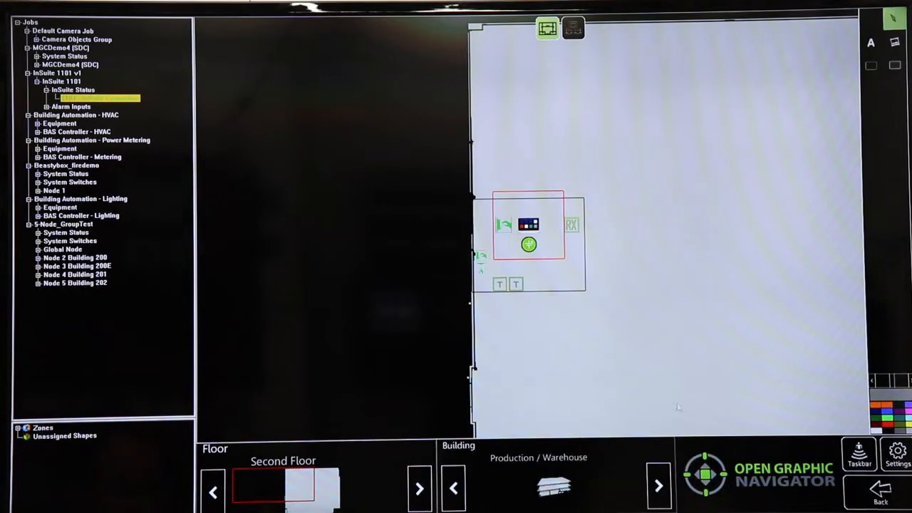
Step: Attempt Settings and acknowledge the unacknowledged events warning with OK
{"action": "left_click", "coordinate": [896, 455]}
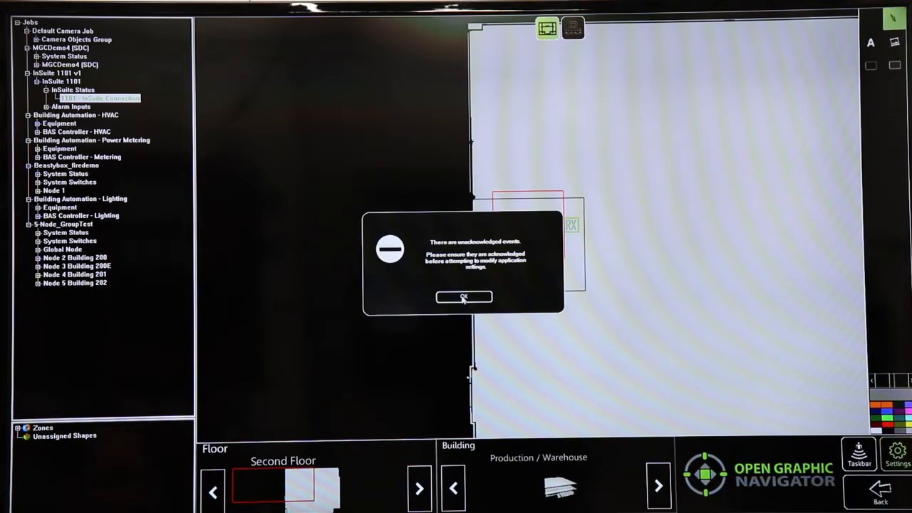
{"action": "left_click", "coordinate": [464, 298]}
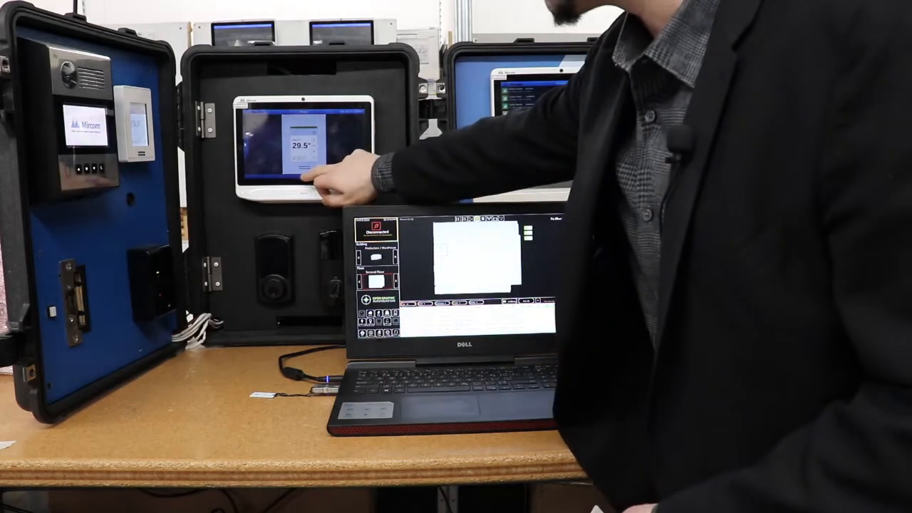
Step: Return from the thermostat screen to the home menu and show the 3D building floor plan
{"action": "left_click", "coordinate": [306, 171]}
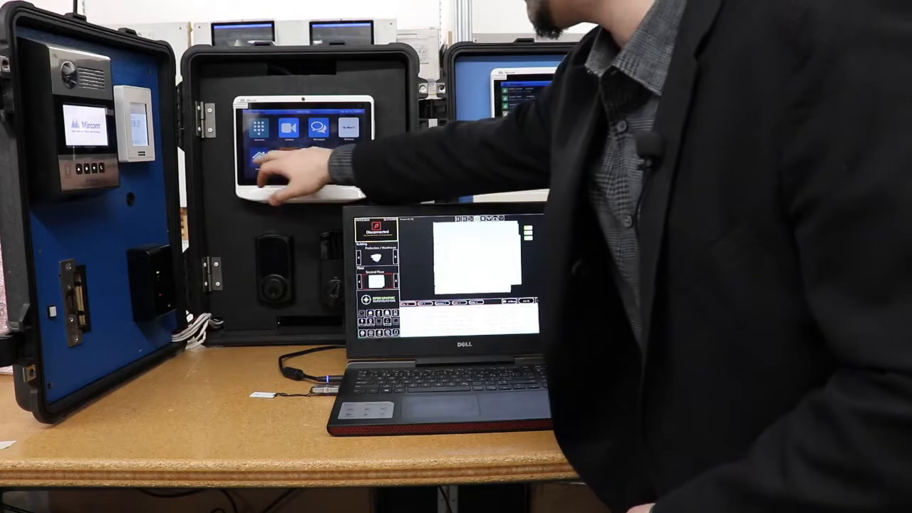
{"action": "left_click", "coordinate": [270, 150]}
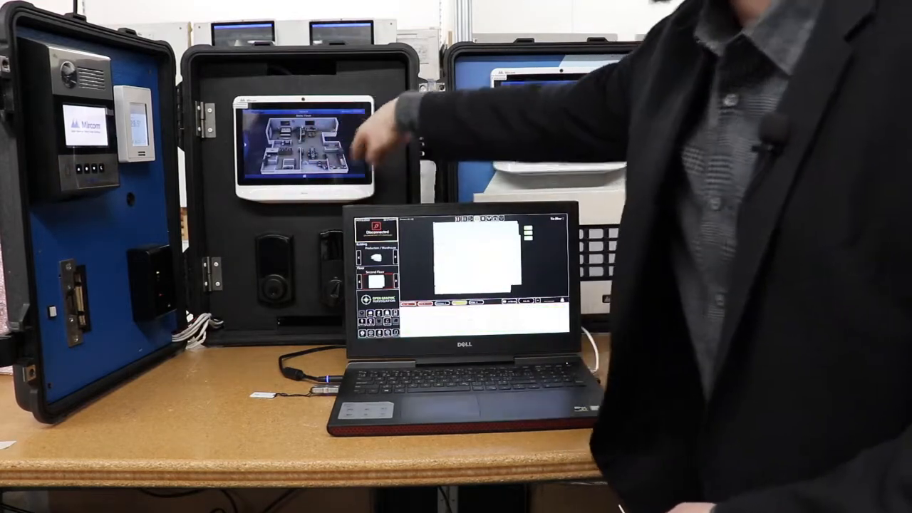